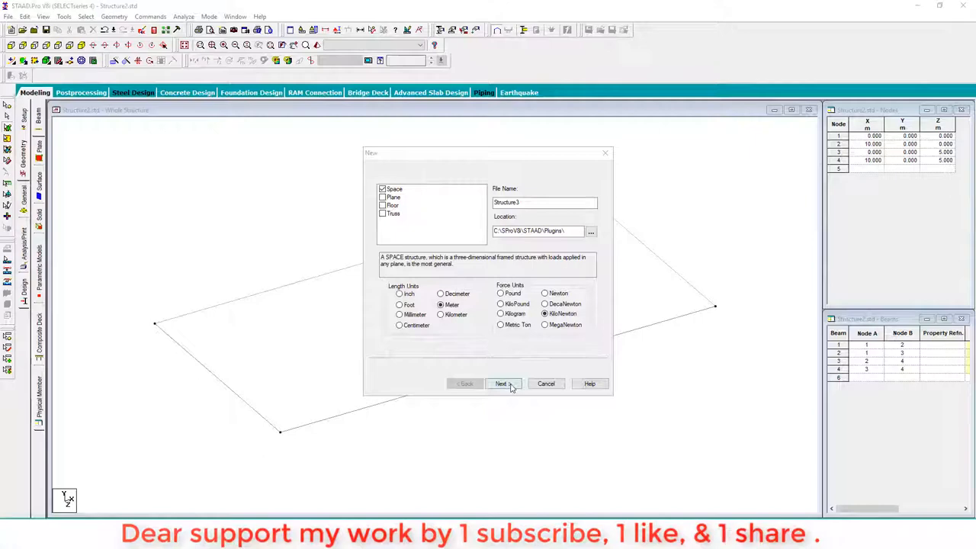
# - Create Structure3 as a space structure in metres and kilonewtons, overwriting the existing file
pyautogui.click(502, 384)
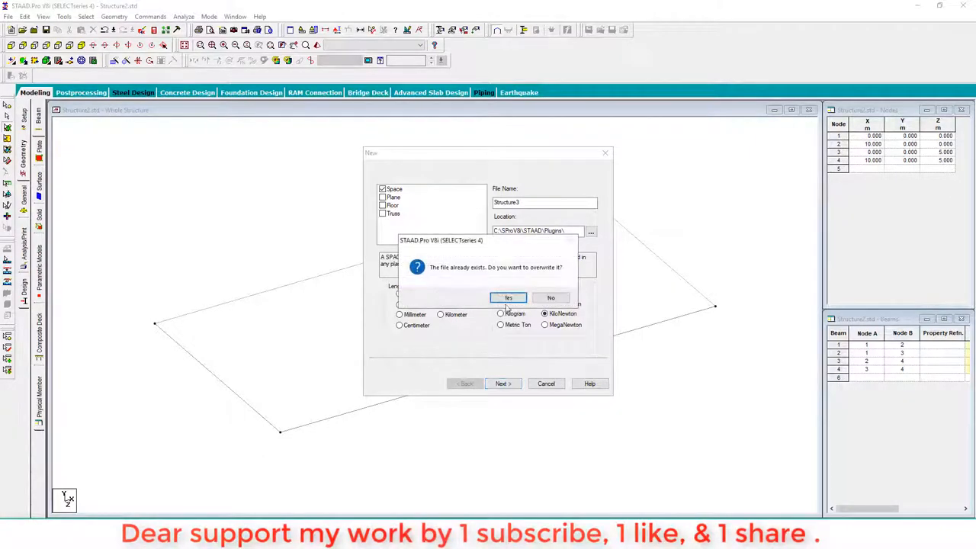
pyautogui.click(508, 297)
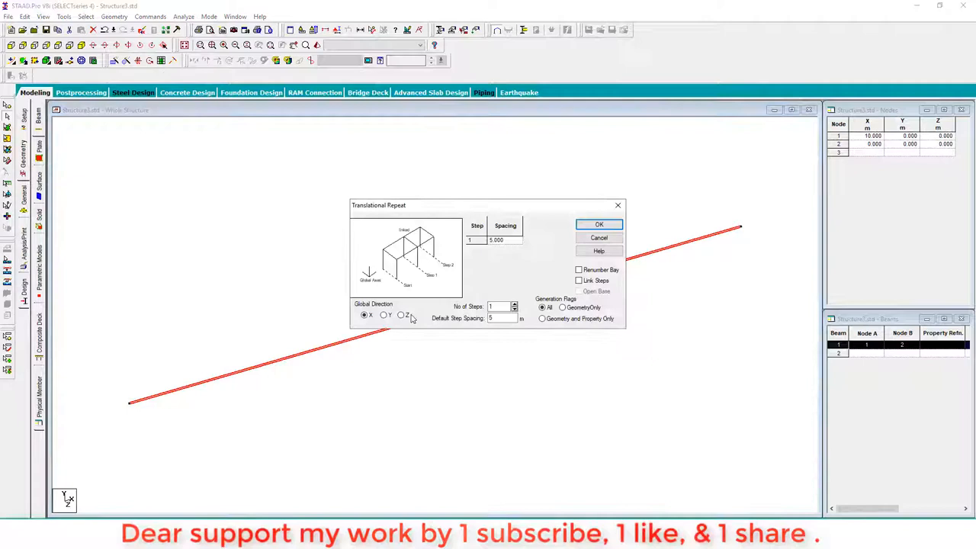
# - Repeat the 10 m beam 5 m along Z to close a four-beam rectangle
pyautogui.click(599, 224)
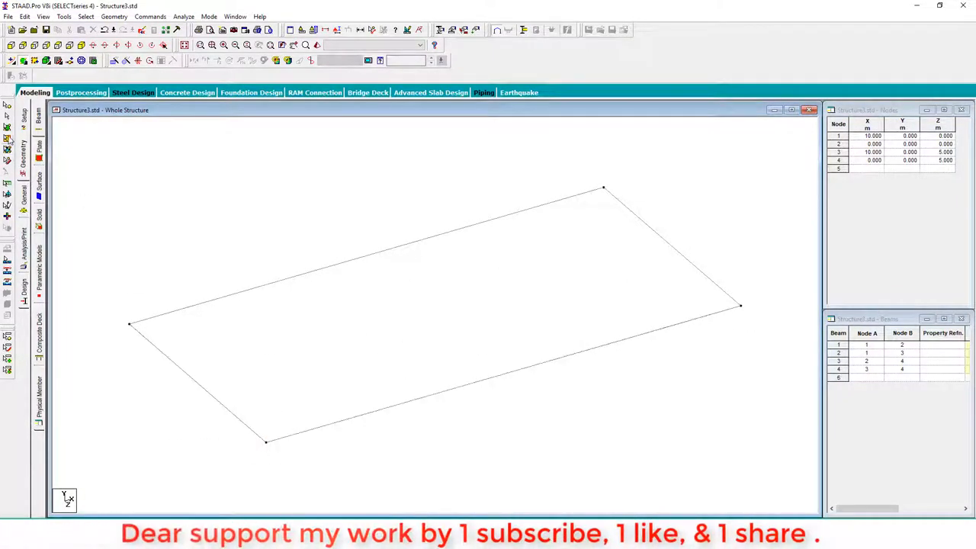
# - Generate a quadrilateral plate mesh with 10 divisions per side over the rectangle
pyautogui.rightClick(427, 305)
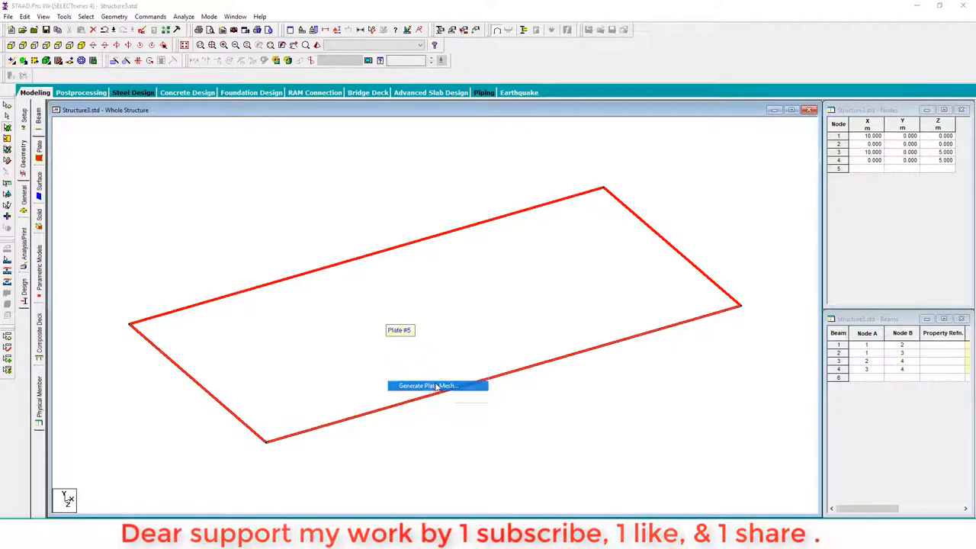
pyautogui.click(427, 385)
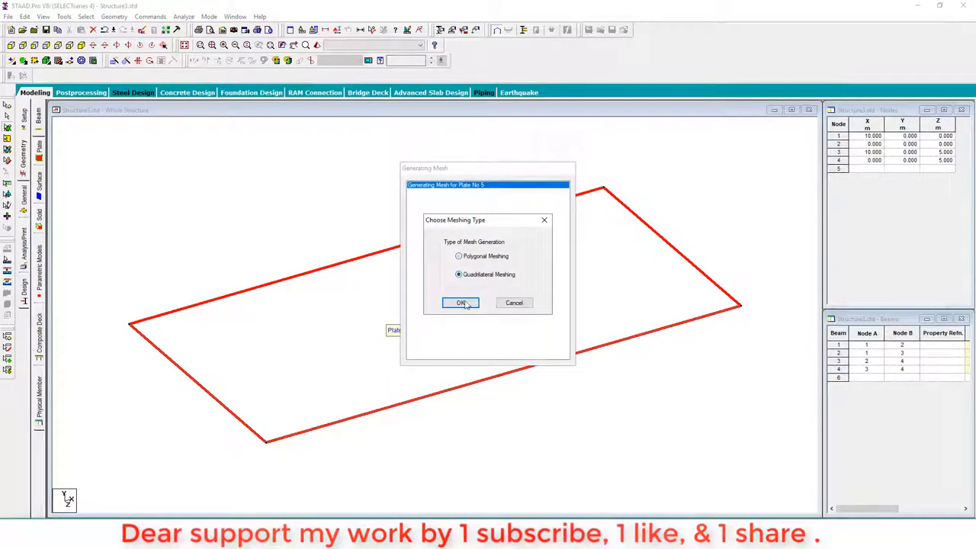
pyautogui.click(460, 303)
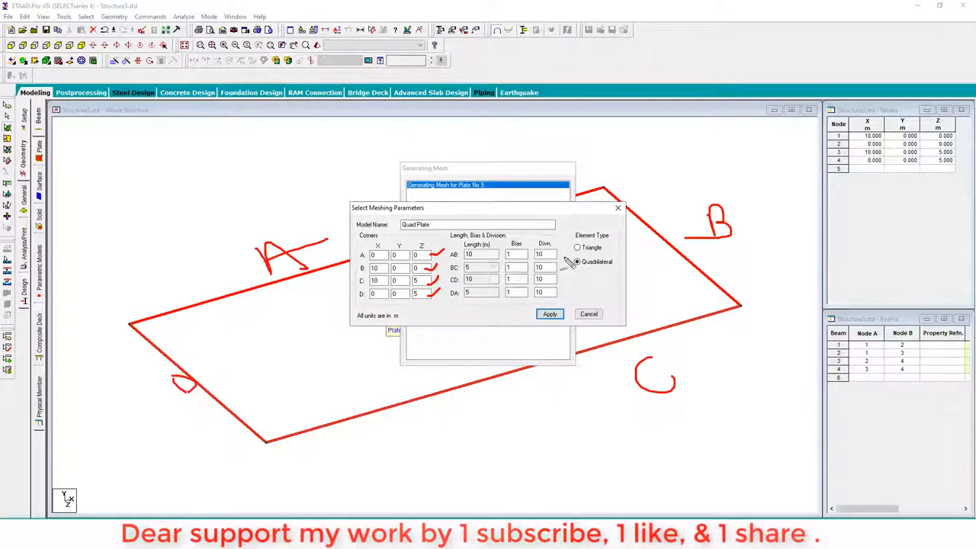
pyautogui.click(578, 261)
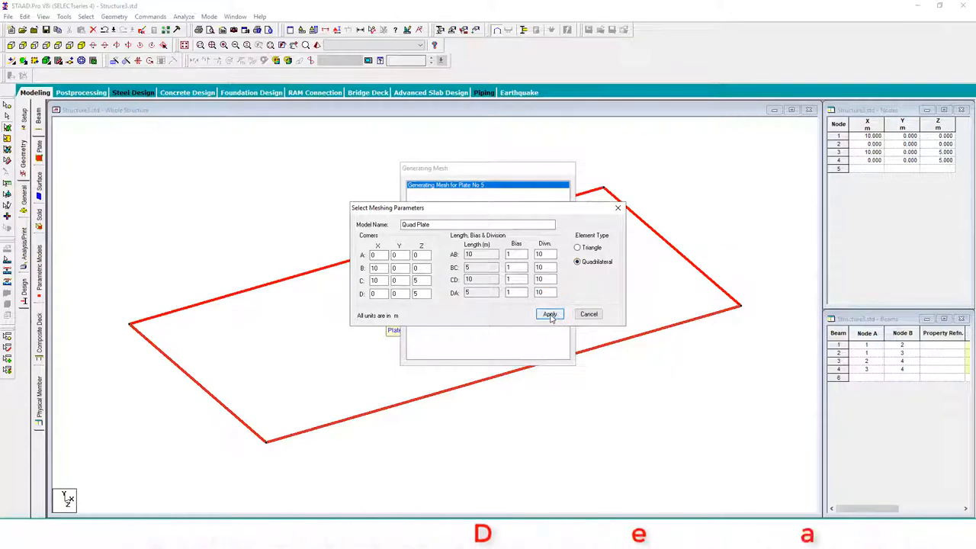
pyautogui.click(550, 314)
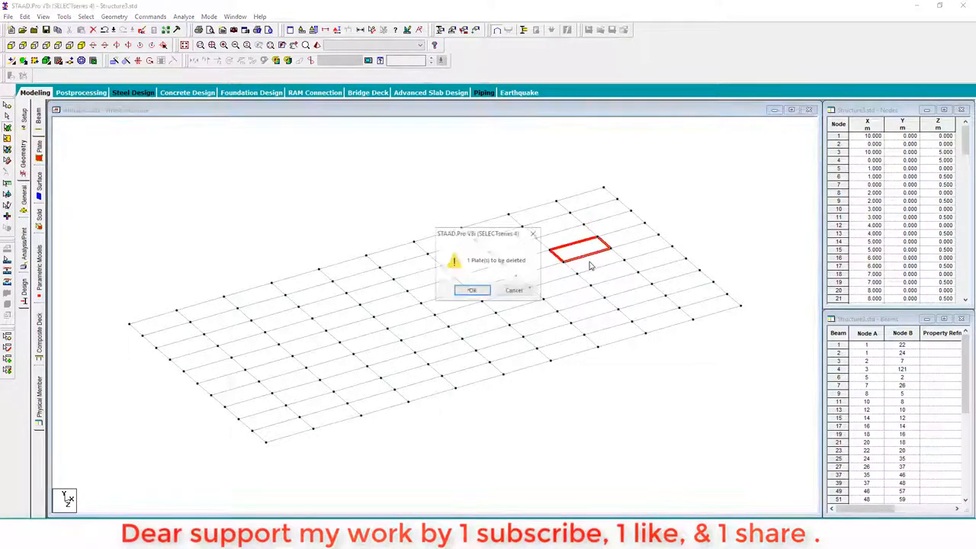
# - Delete one plate near the far slab edge, keeping its orphan nodes
pyautogui.click(471, 290)
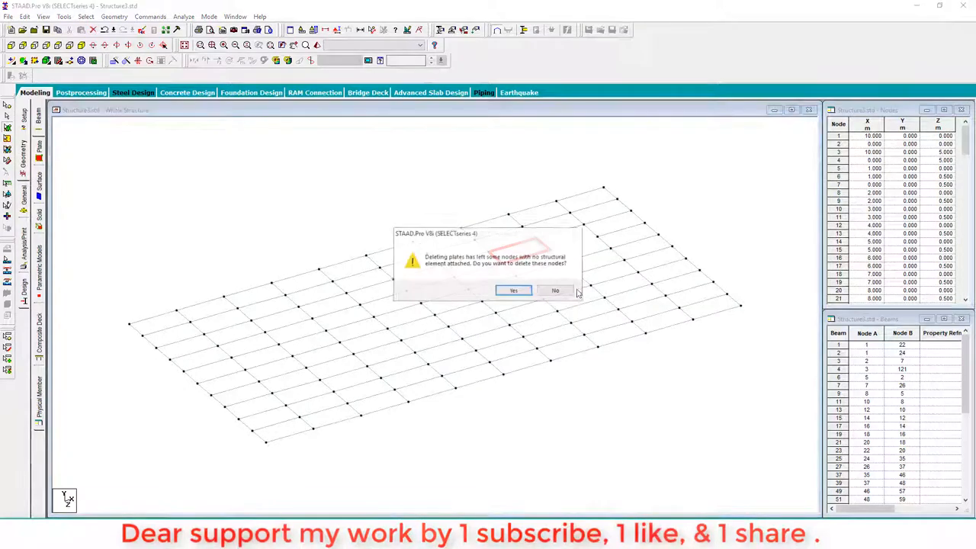
pyautogui.click(513, 291)
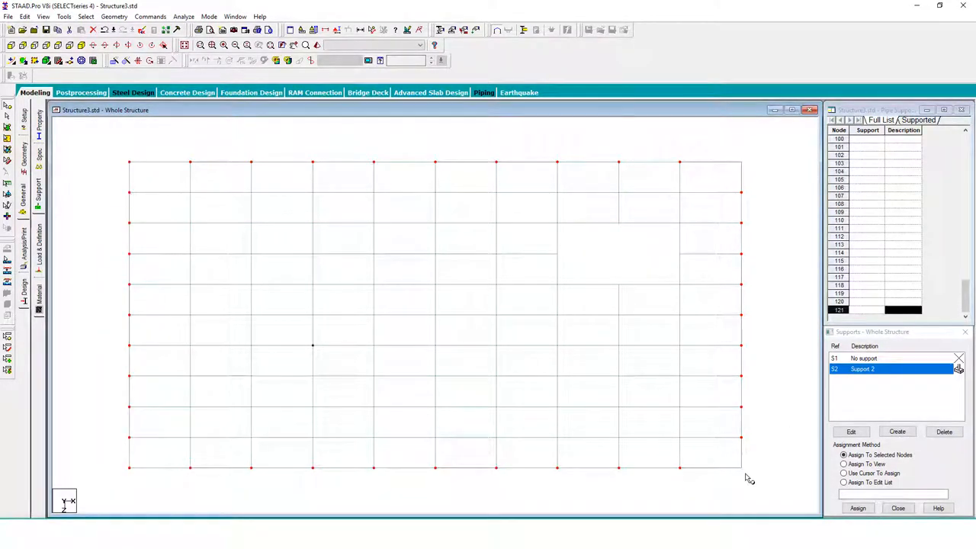
pyautogui.moveTo(555, 232)
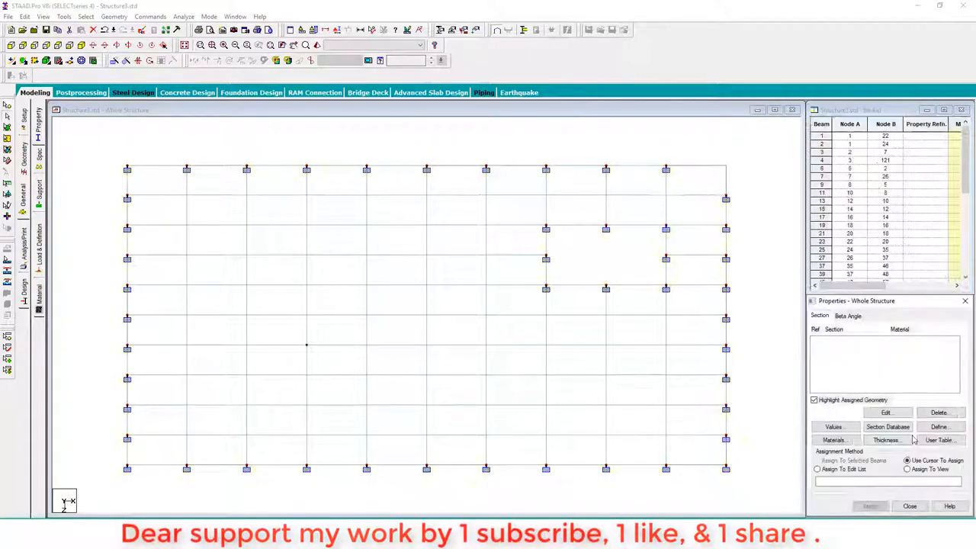
# - Assign a concrete plate thickness property to every plate in the view
pyautogui.click(886, 440)
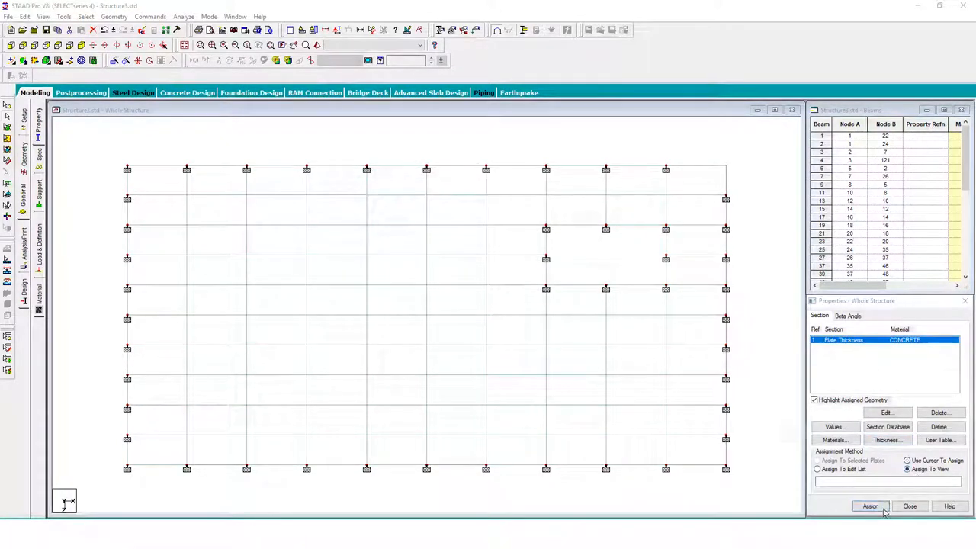
pyautogui.click(870, 506)
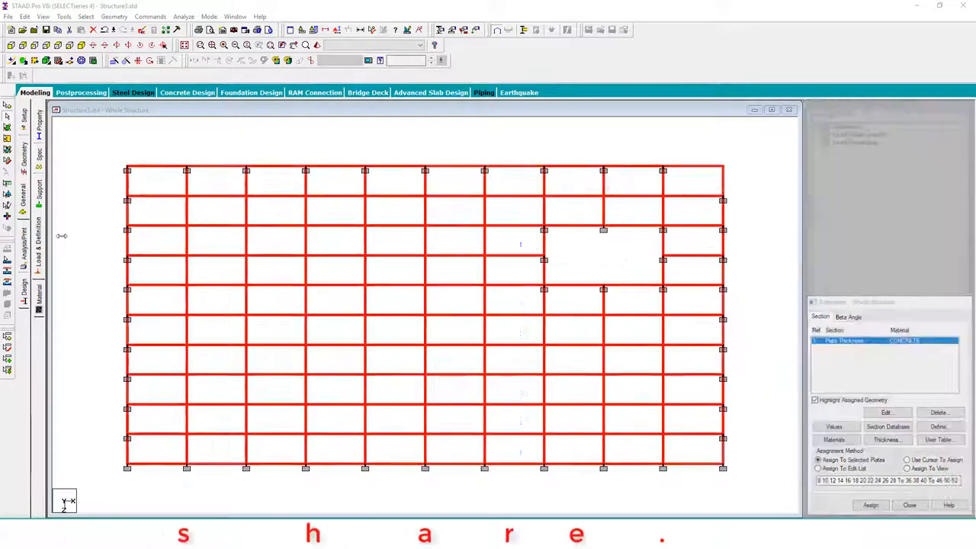
pyautogui.click(23, 247)
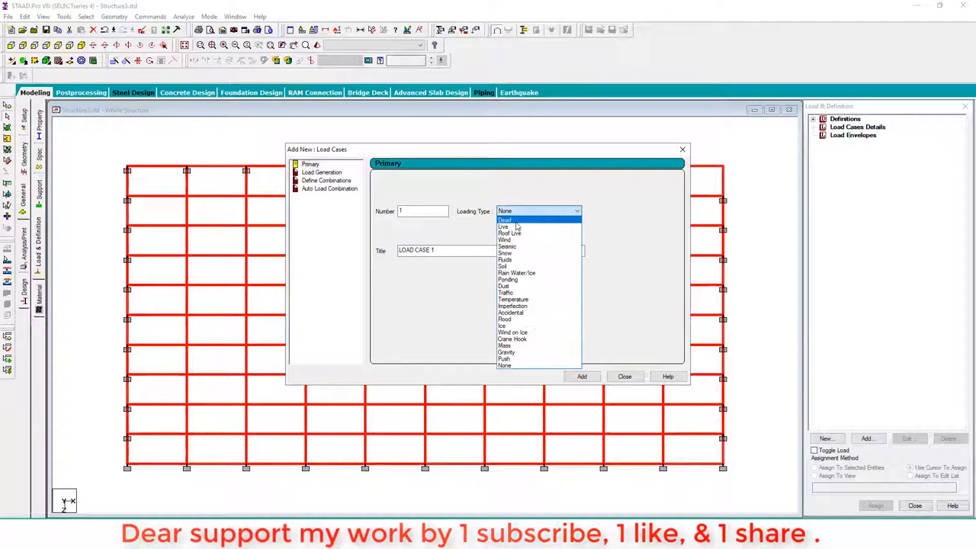
# - Add a Dead load case and review full-plate and trapezoidal pressure load options
pyautogui.click(505, 220)
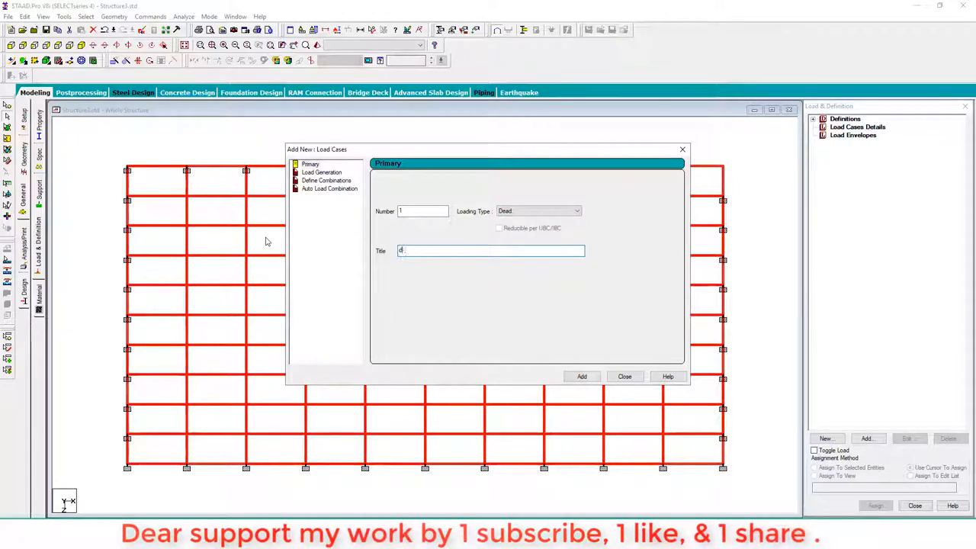
pyautogui.click(581, 376)
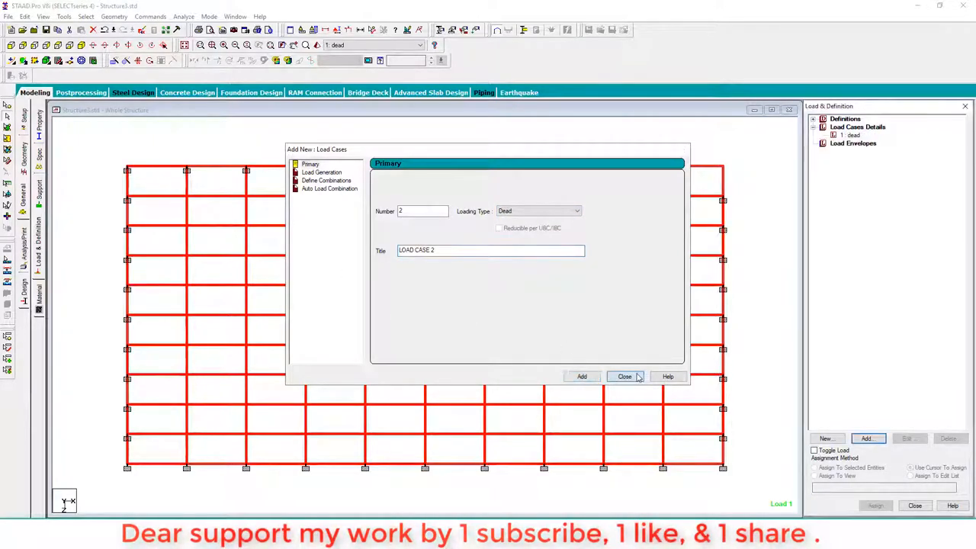
pyautogui.click(624, 376)
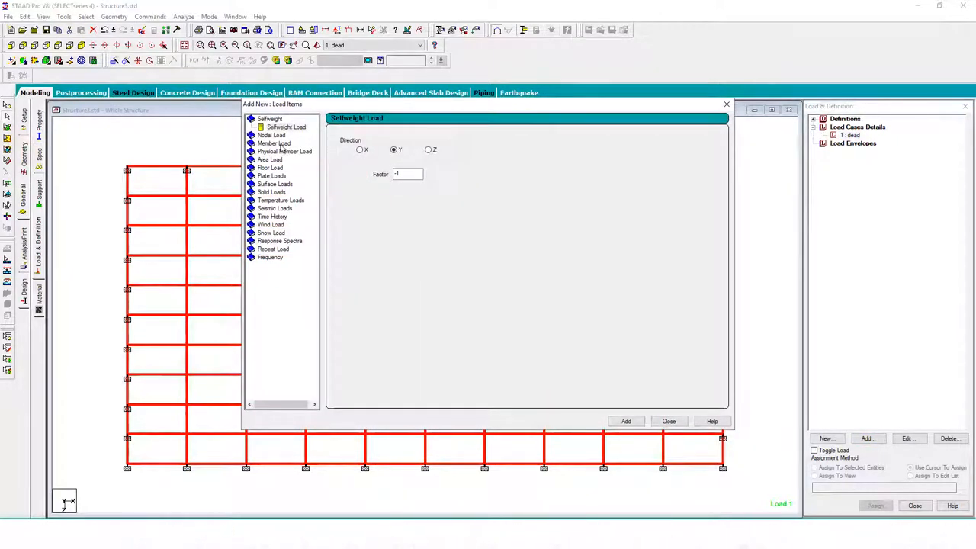
pyautogui.click(292, 176)
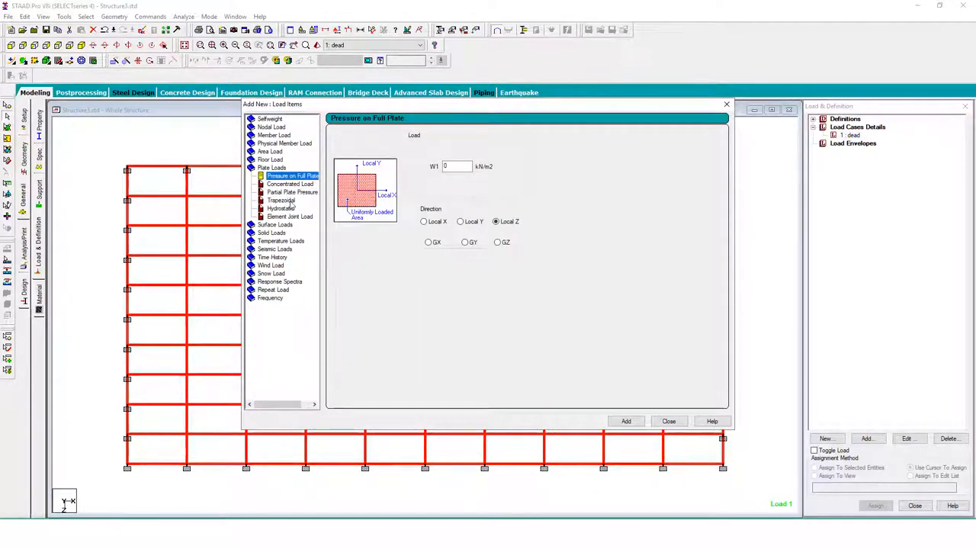
pyautogui.click(280, 200)
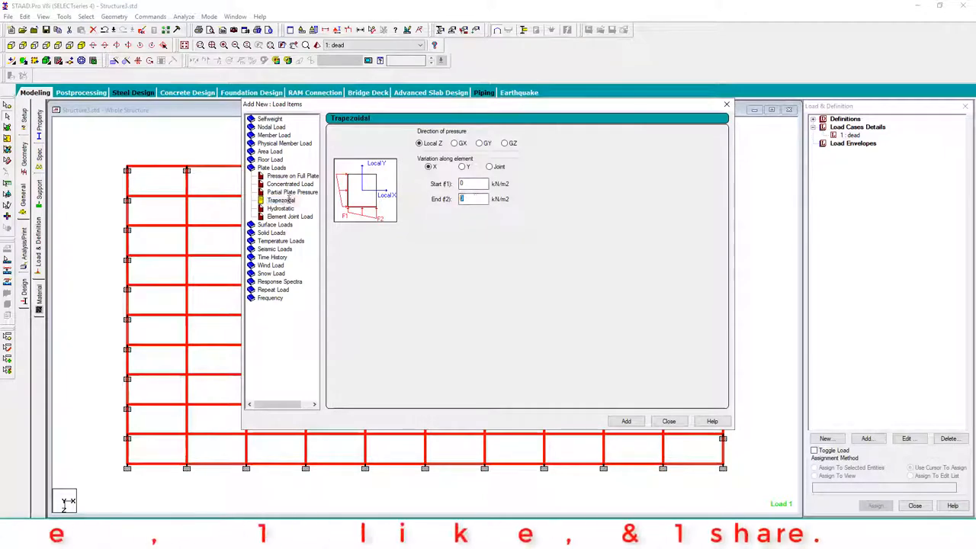
pyautogui.click(626, 421)
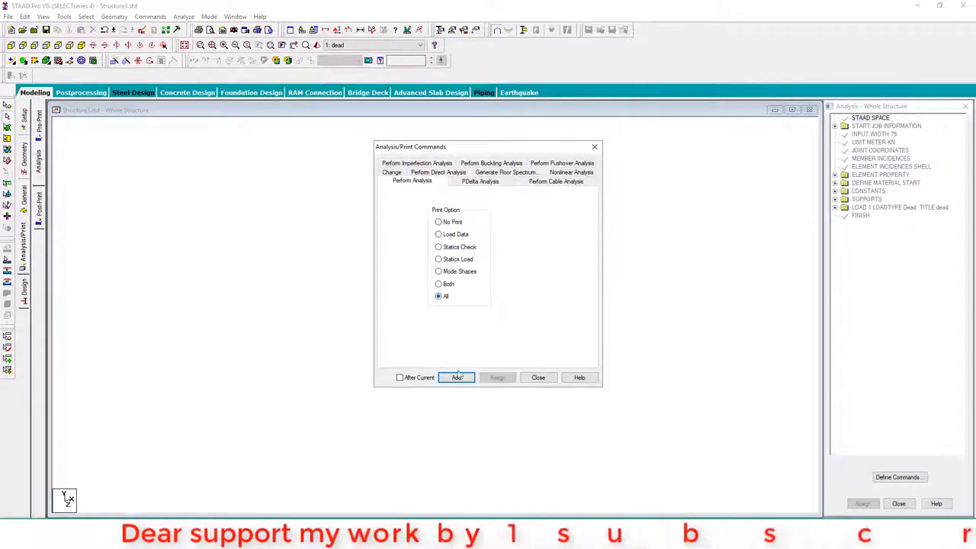
# - Add PERFORM ANALYSIS PRINT ALL, run it, and inspect the 80-error output file
pyautogui.click(457, 378)
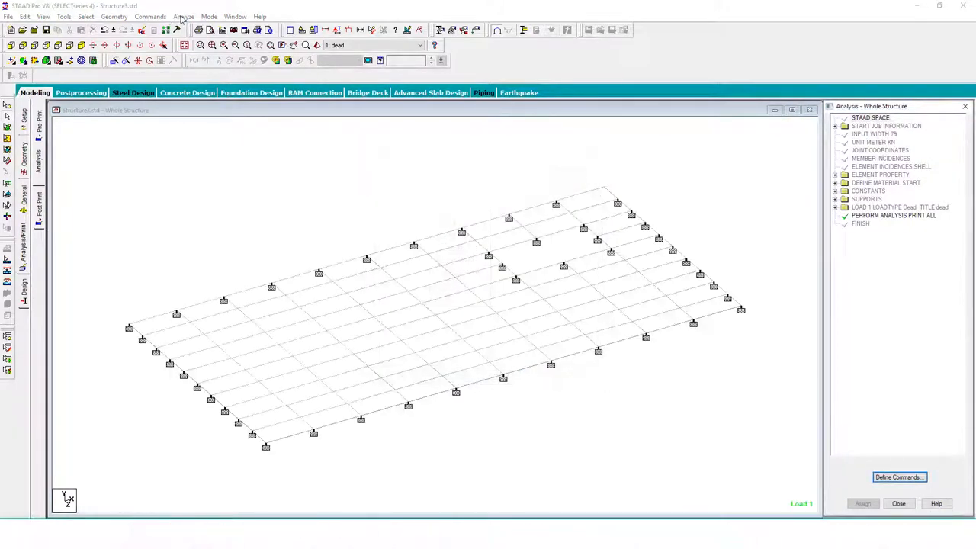
pyautogui.click(183, 16)
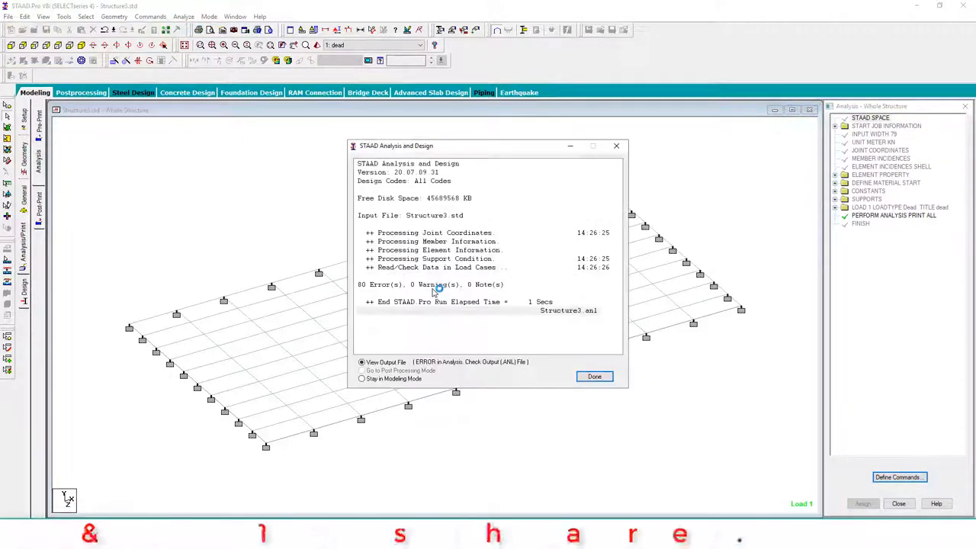
pyautogui.moveTo(661, 404)
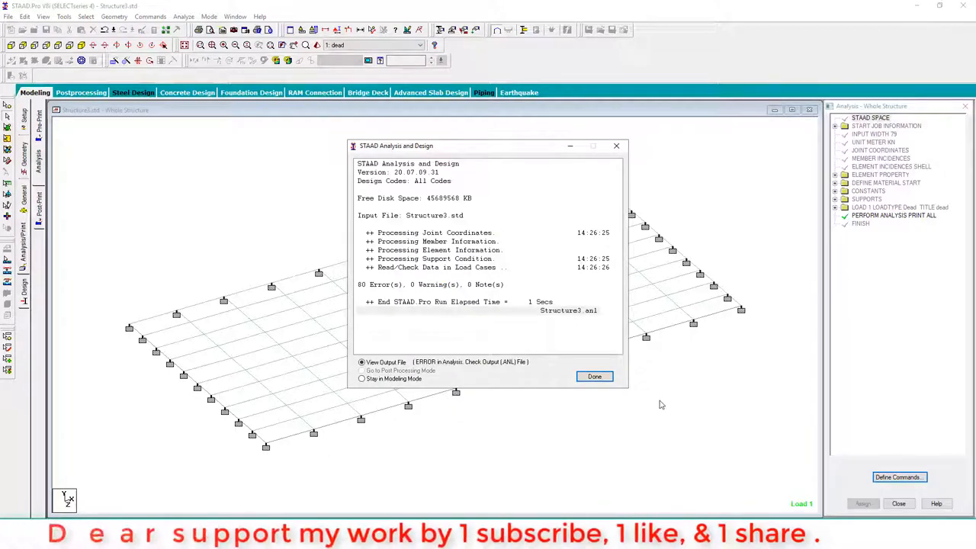
pyautogui.click(594, 376)
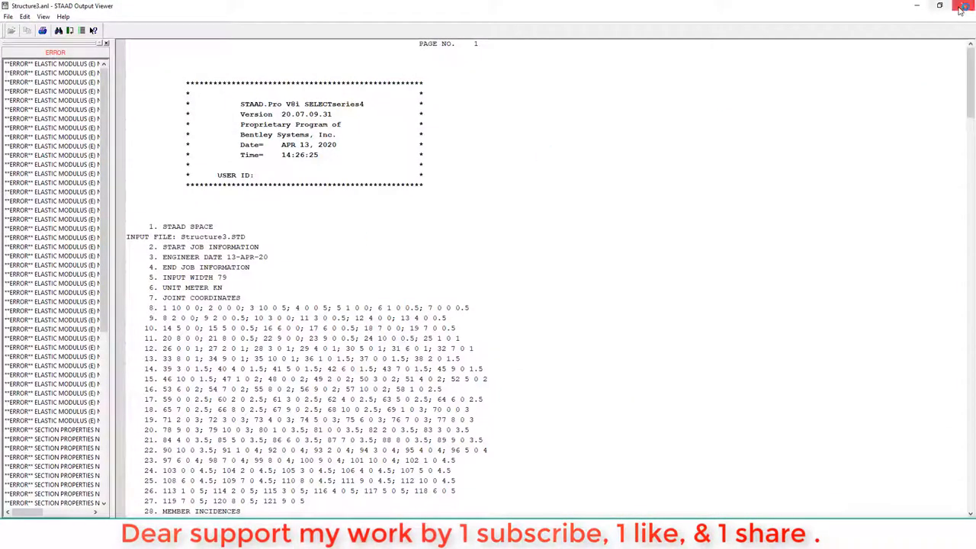
pyautogui.click(960, 6)
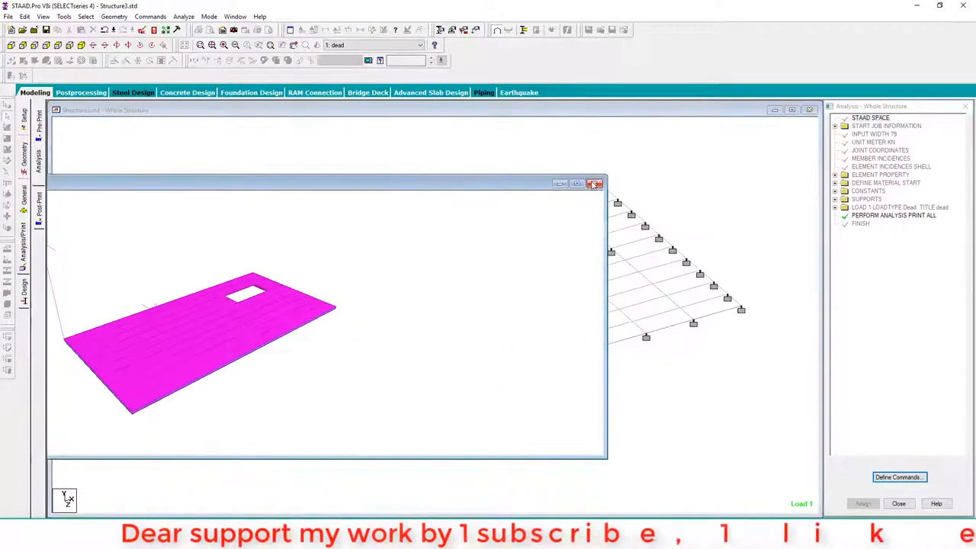
# - Rerun the analysis with zero errors and enter post-processing for load 1 dead
pyautogui.click(596, 184)
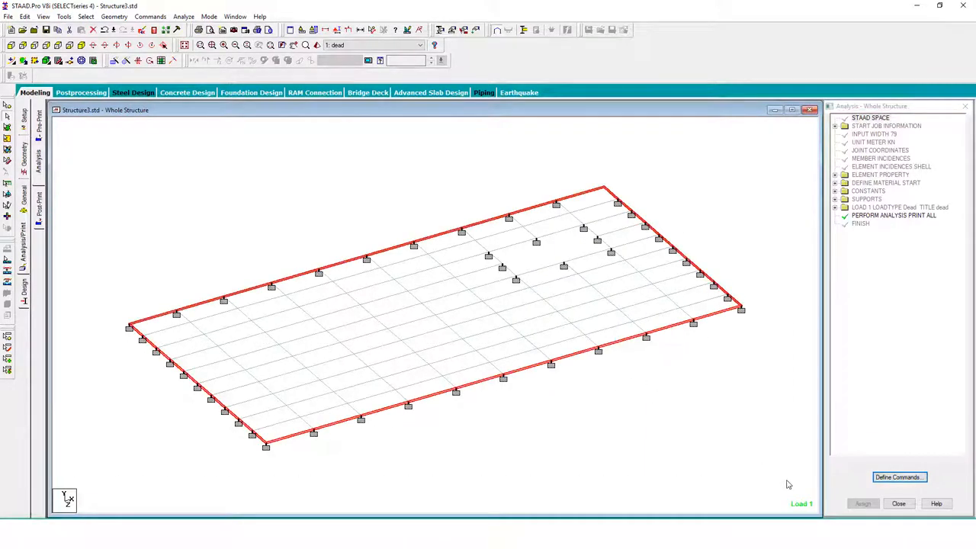
pyautogui.click(183, 16)
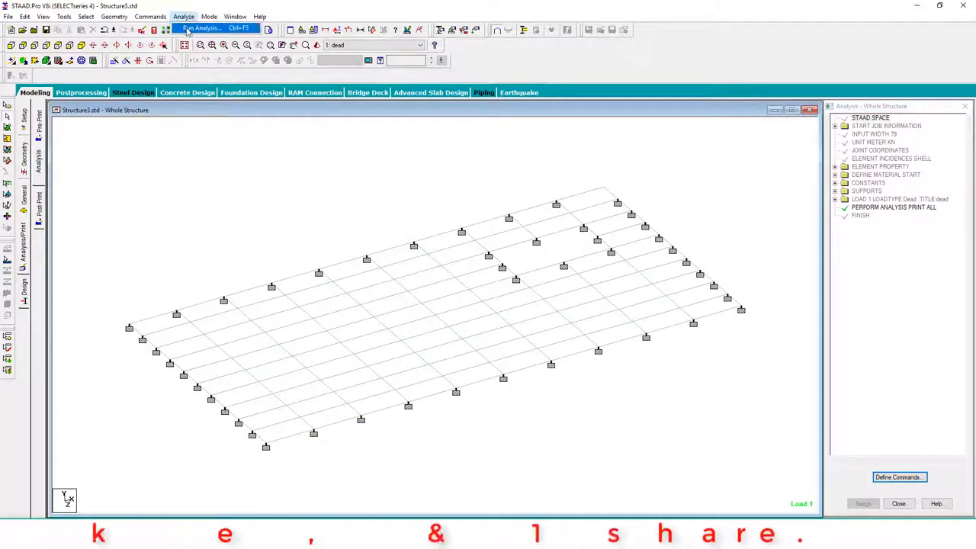
pyautogui.click(201, 28)
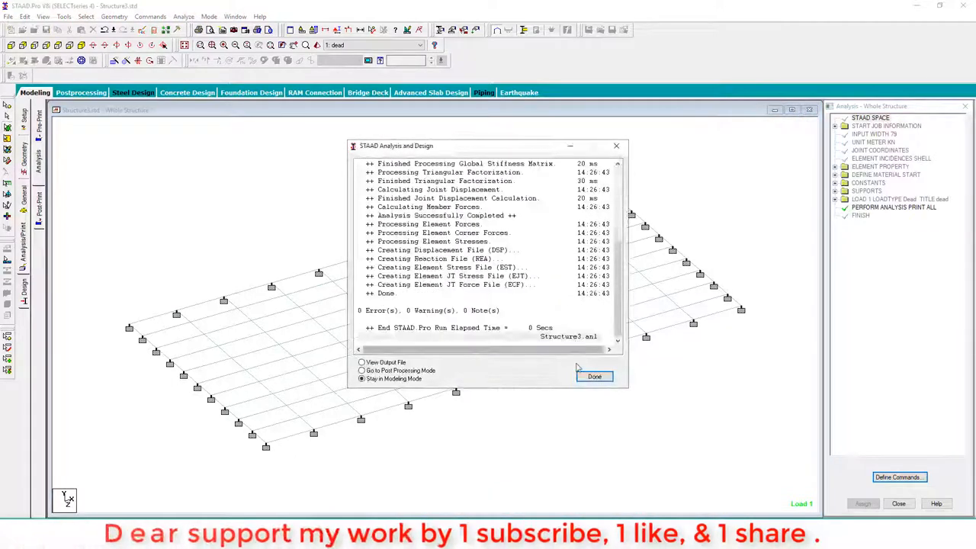
pyautogui.click(594, 376)
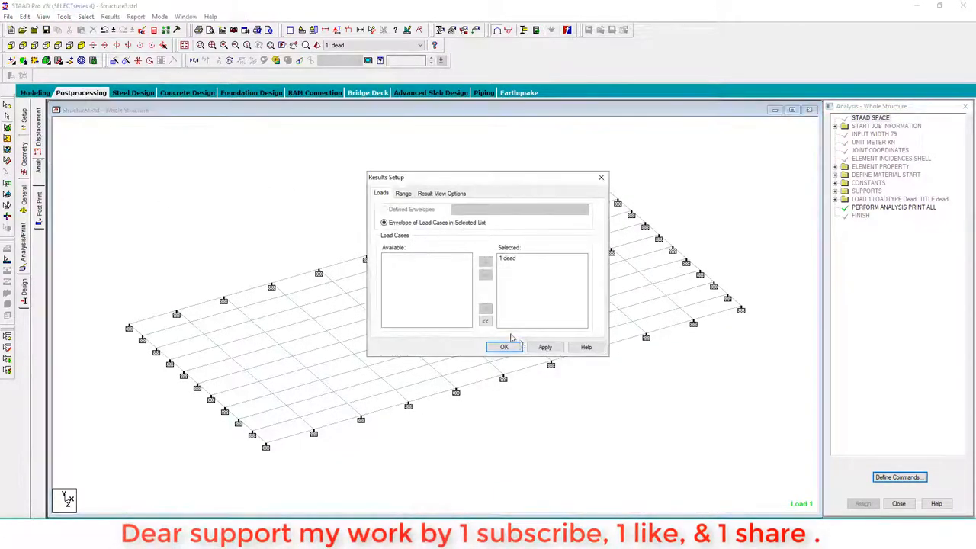
# - Show the Max Absolute plate stress contour for the dead load case
pyautogui.click(504, 347)
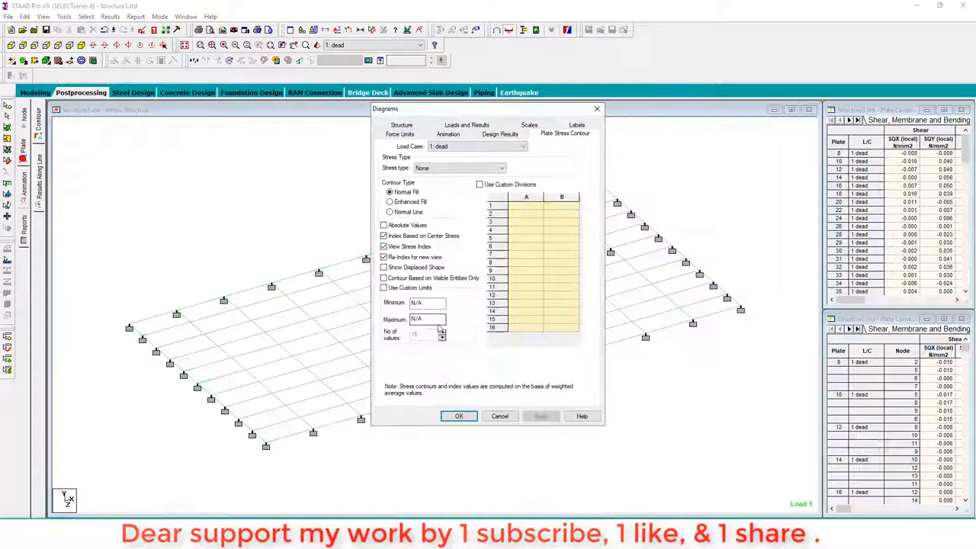
pyautogui.click(458, 168)
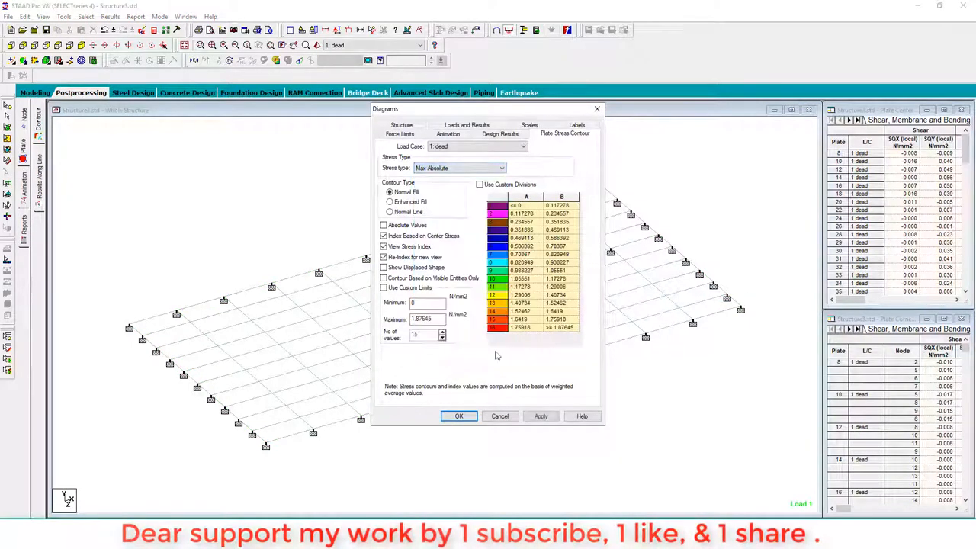
pyautogui.click(459, 416)
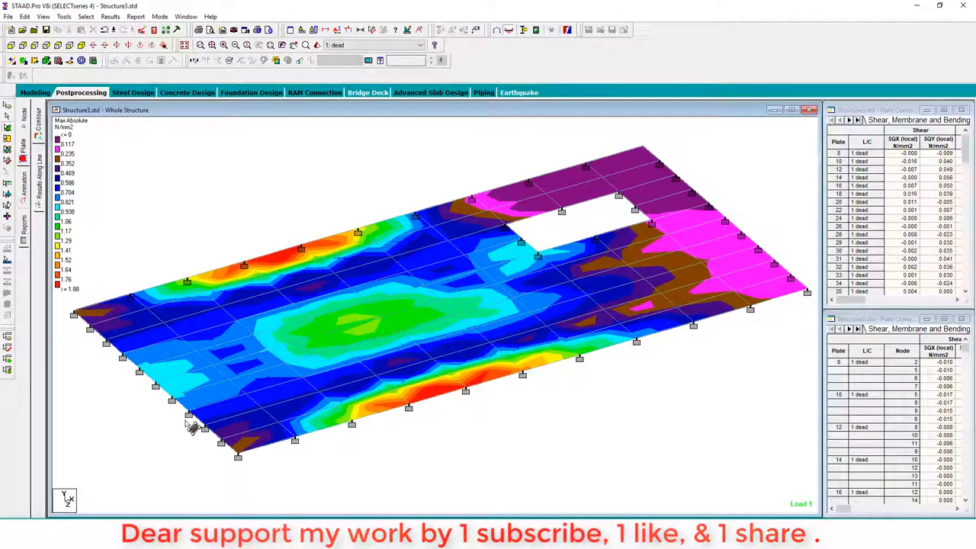
pyautogui.moveTo(260, 401)
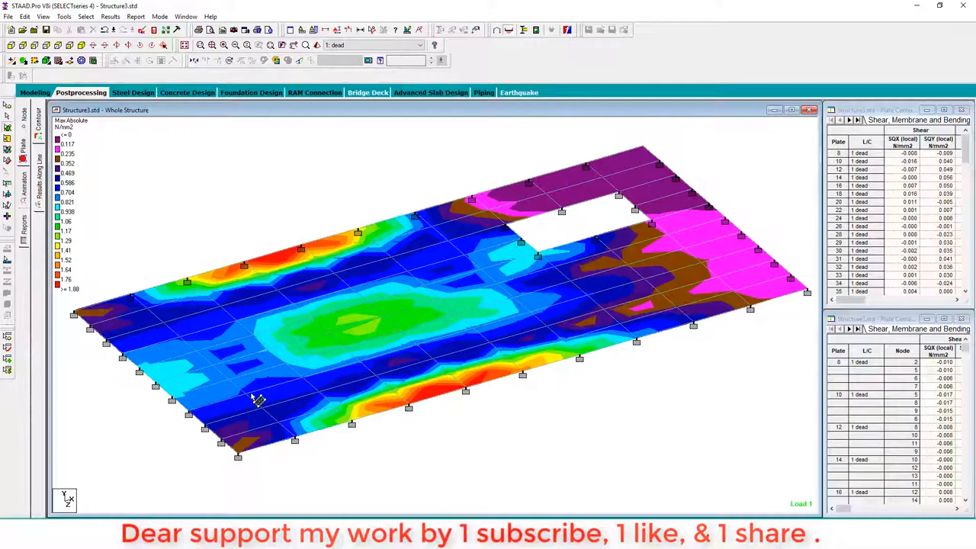
pyautogui.moveTo(748, 395)
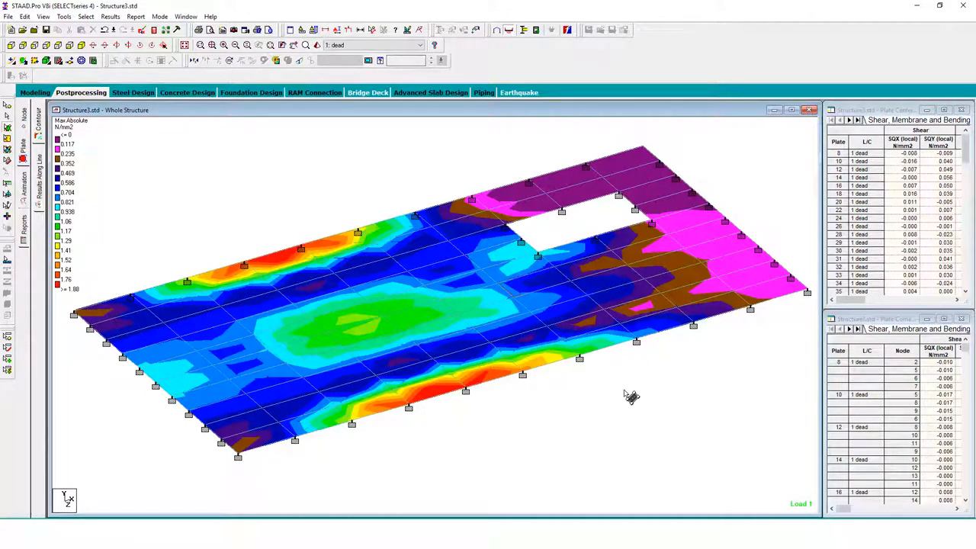
pyautogui.moveTo(639, 412)
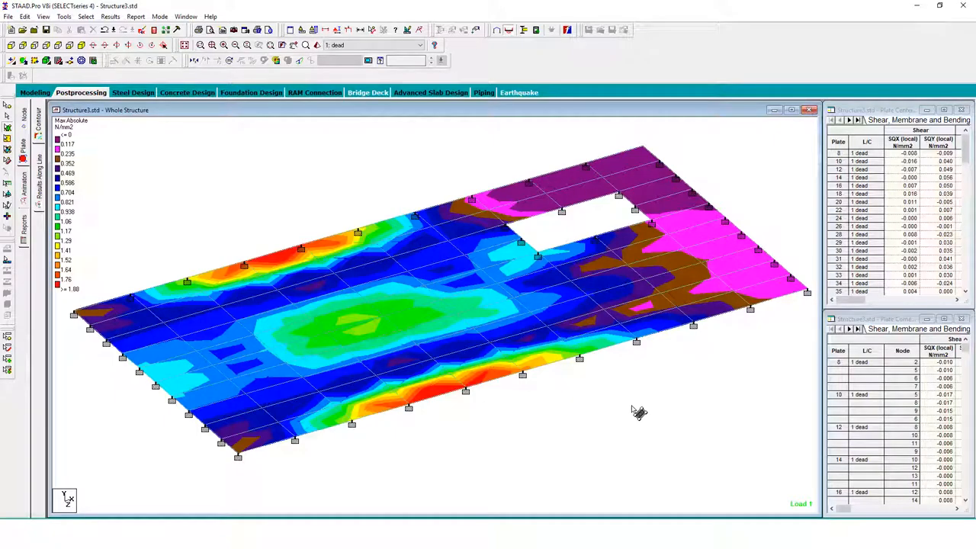